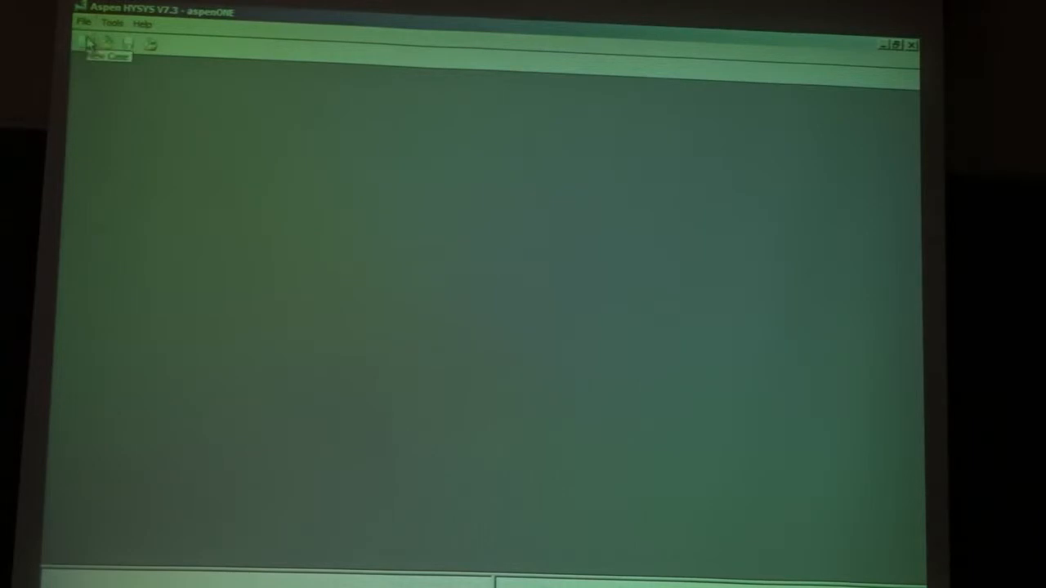
Start a new simulation case from the toolbar.
{"action": "left_click", "coordinate": [88, 44]}
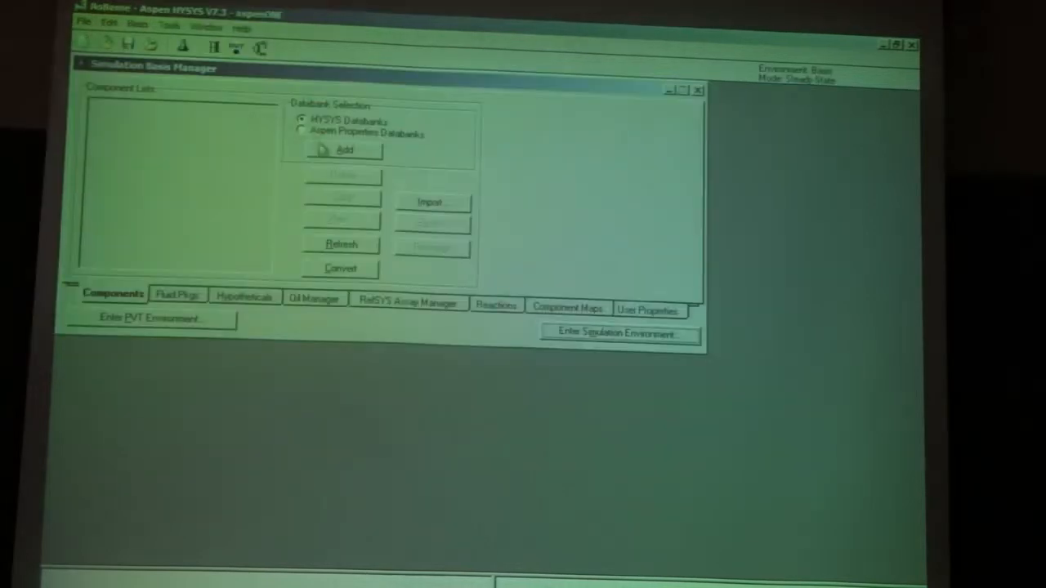
Create a new component list and add Methanol.
{"action": "left_click", "coordinate": [342, 149]}
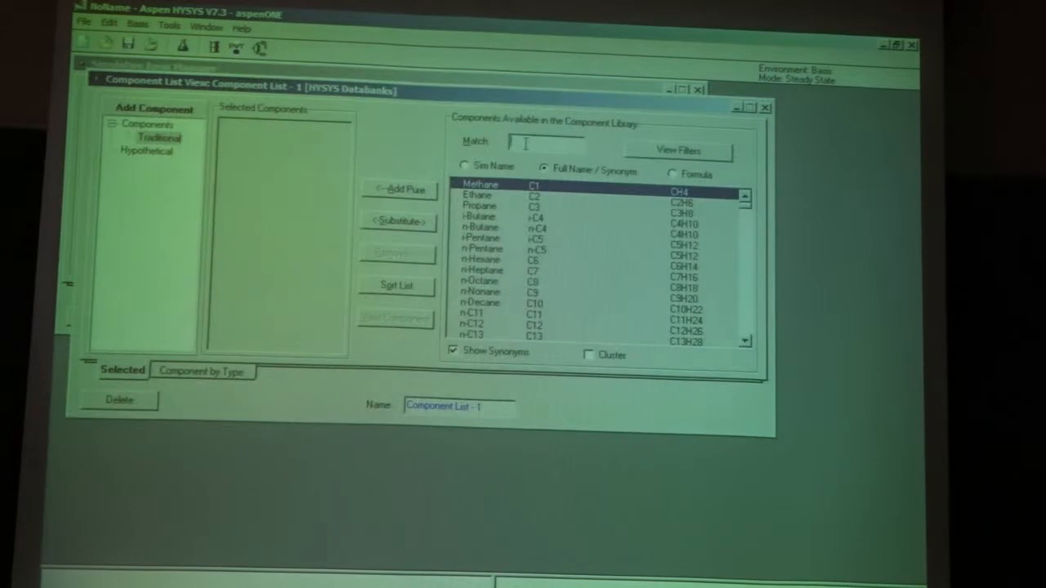
{"action": "type", "text": "methanol"}
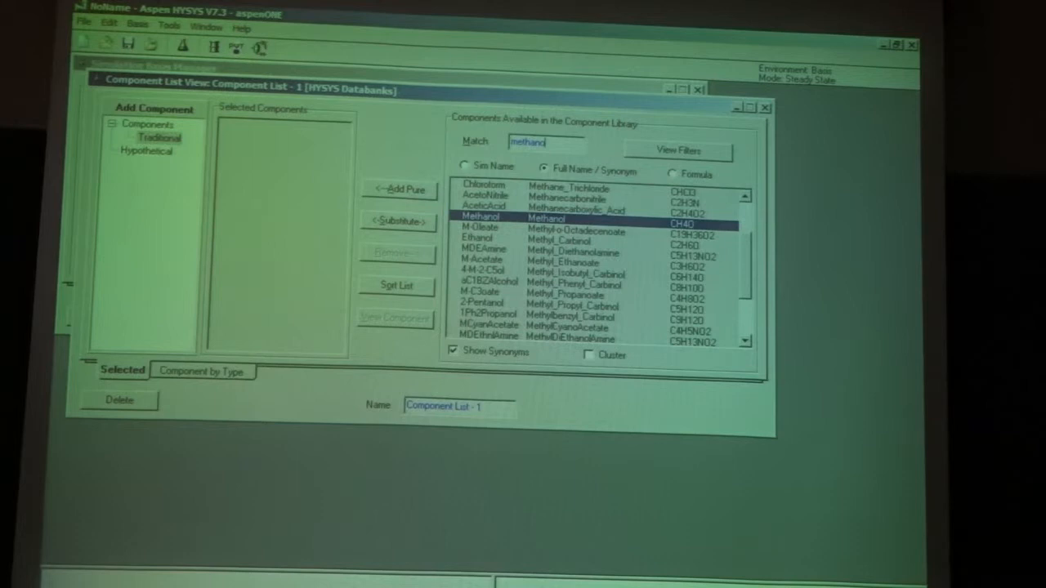
{"action": "scroll", "scroll_direction": "down", "scroll_amount": 3}
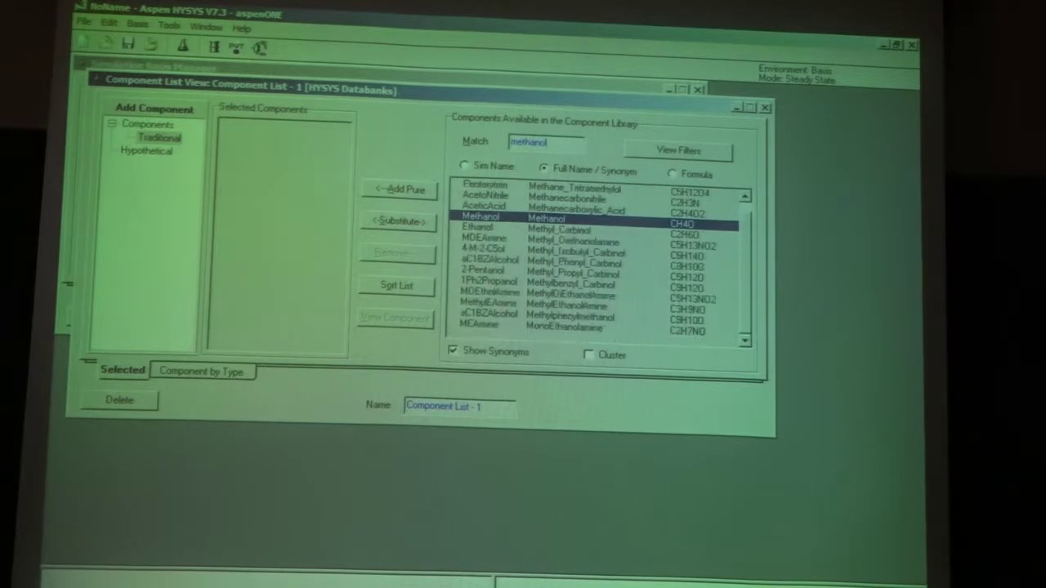
{"action": "left_click", "coordinate": [401, 189]}
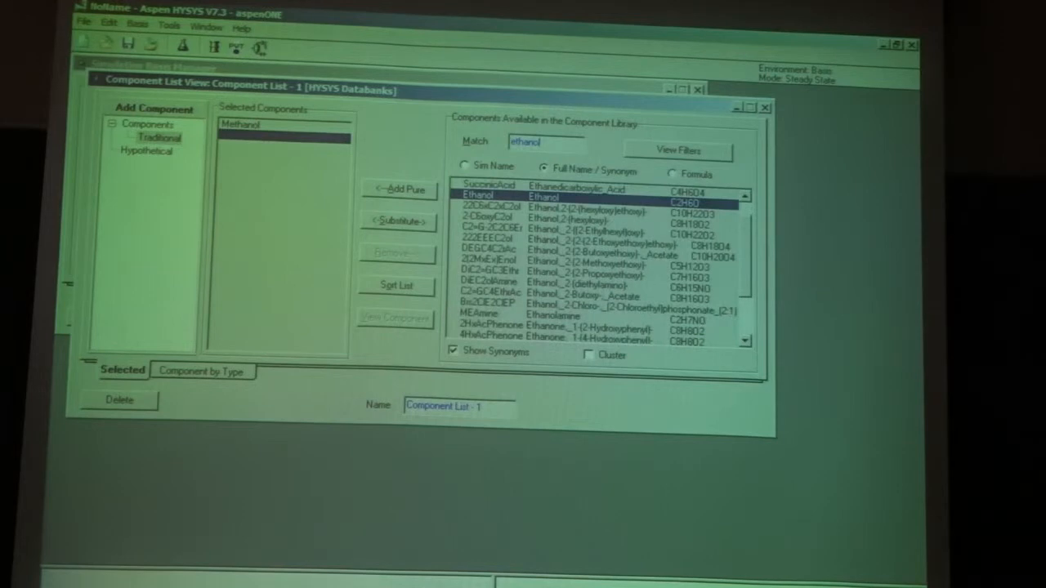
Add Ethanol, 2-Propanol and 2-Butanol to the component list.
{"action": "left_click", "coordinate": [400, 190]}
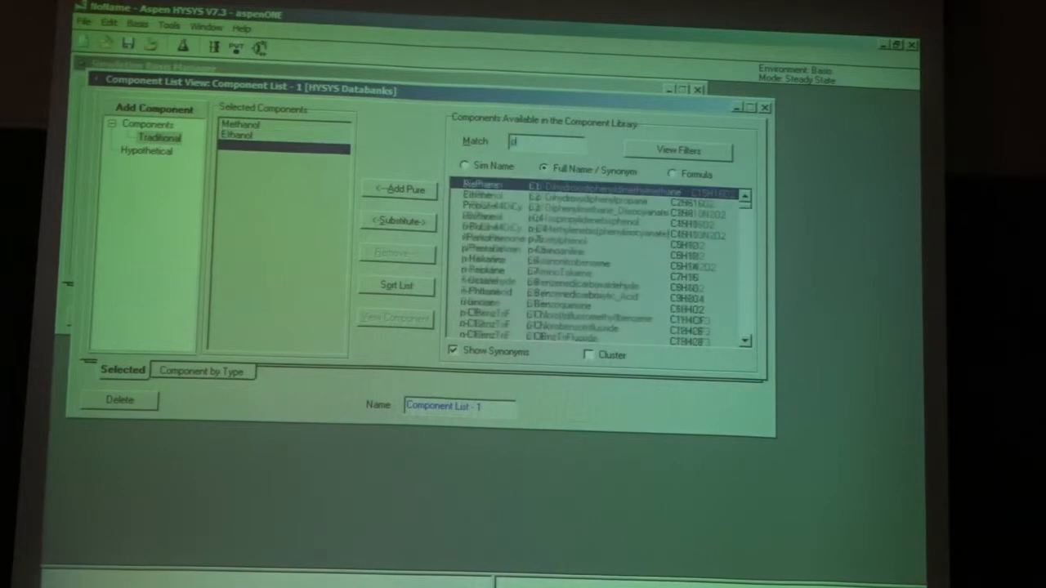
{"action": "type", "text": "propan"}
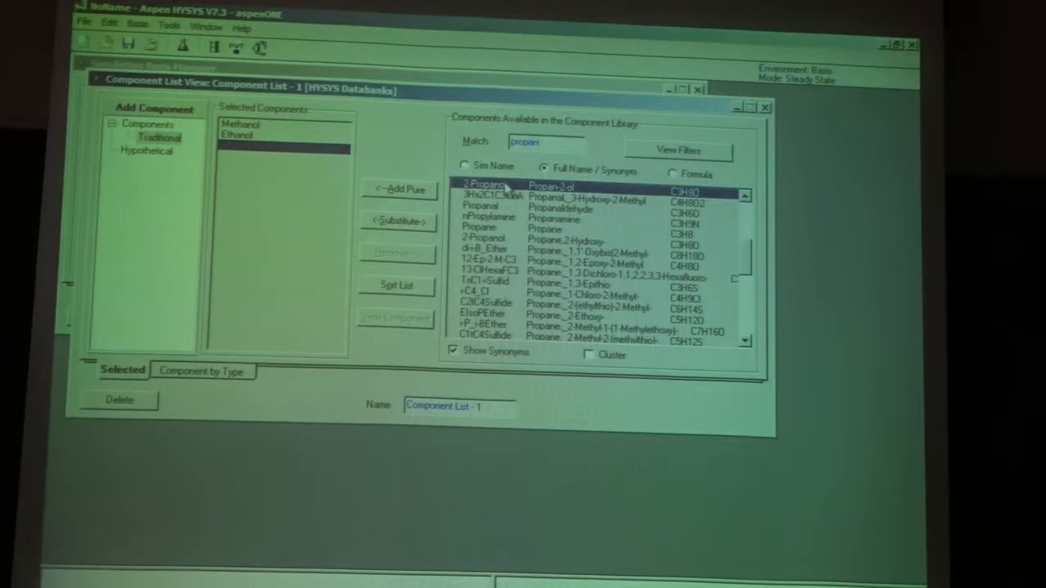
{"action": "left_click", "coordinate": [400, 189]}
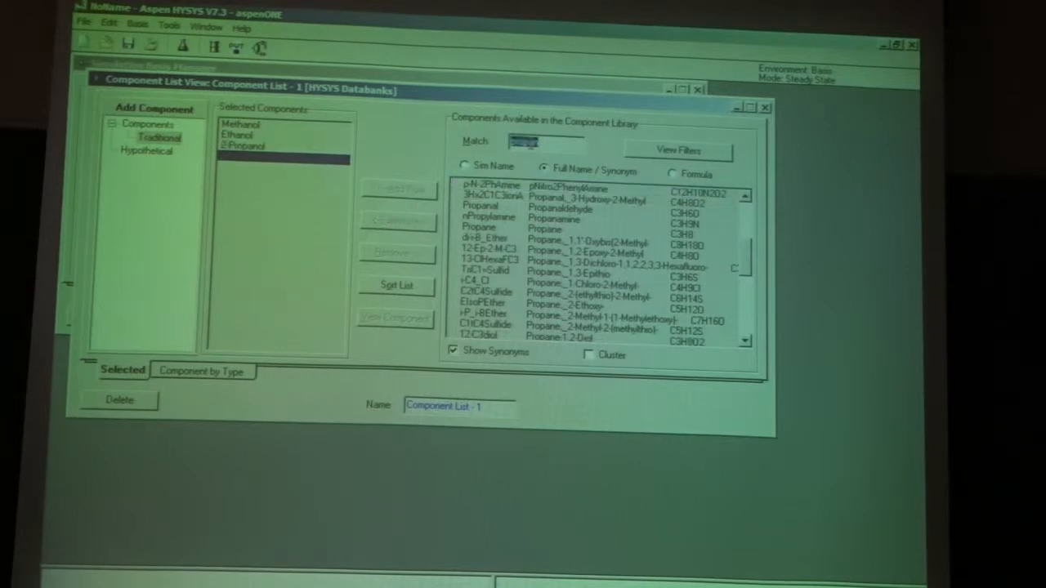
{"action": "type", "text": "but"}
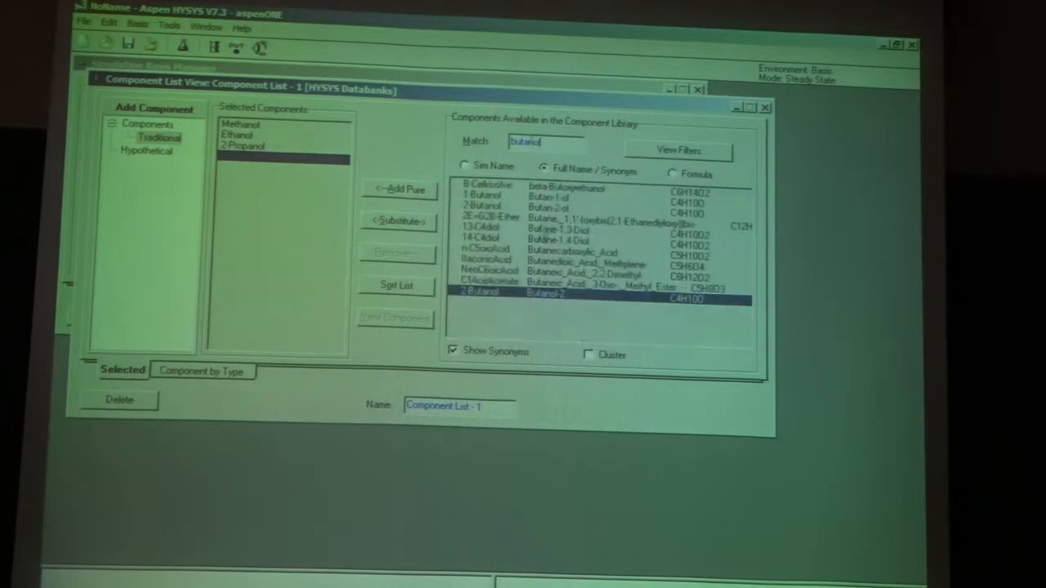
{"action": "left_click", "coordinate": [400, 189]}
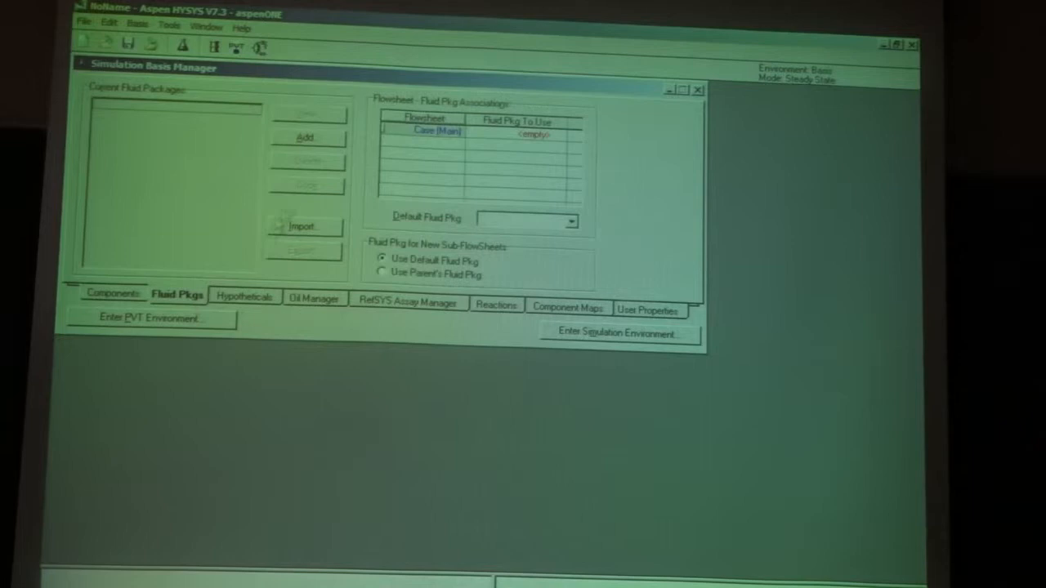
Add an Antoine fluid package, select Basis-1, and enter the simulation environment.
{"action": "left_click", "coordinate": [304, 137]}
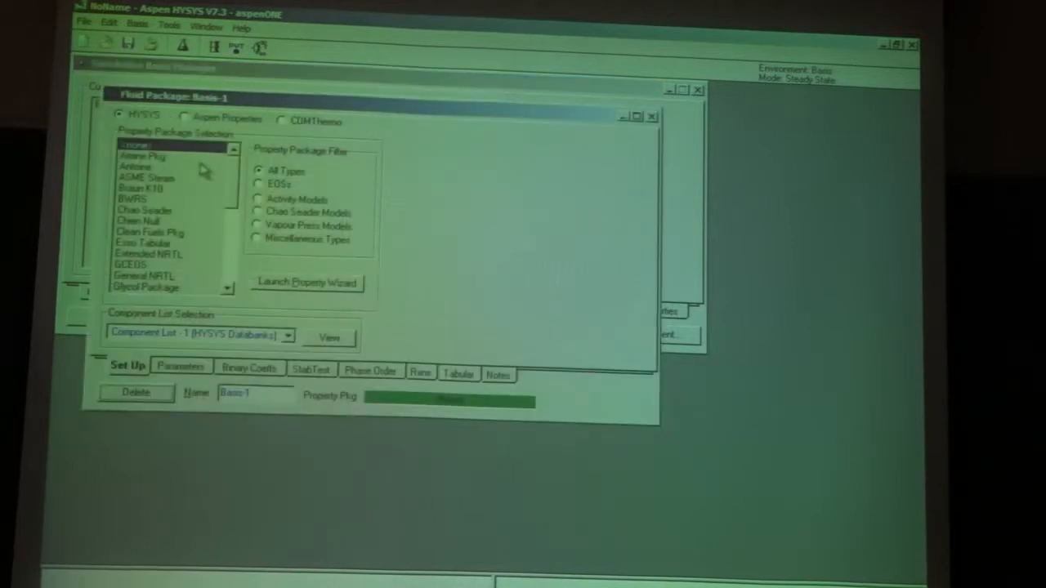
{"action": "left_click", "coordinate": [143, 167]}
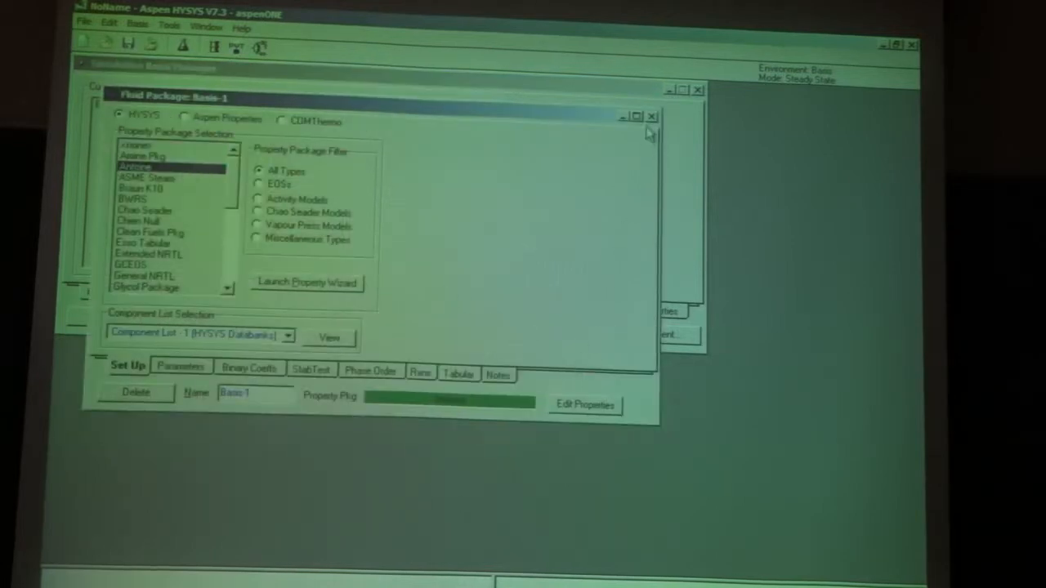
{"action": "left_click", "coordinate": [651, 116]}
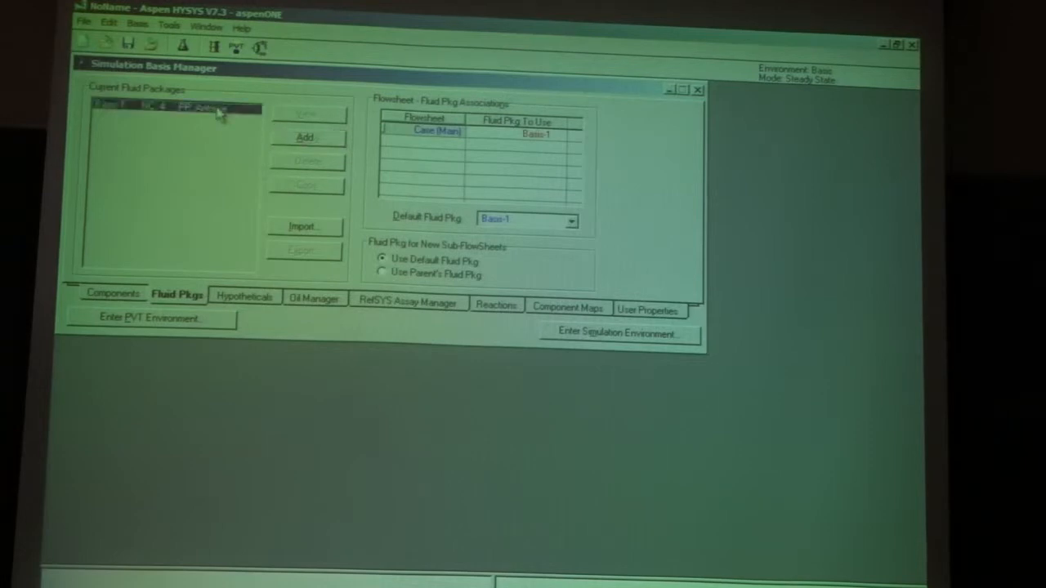
{"action": "left_click", "coordinate": [176, 107]}
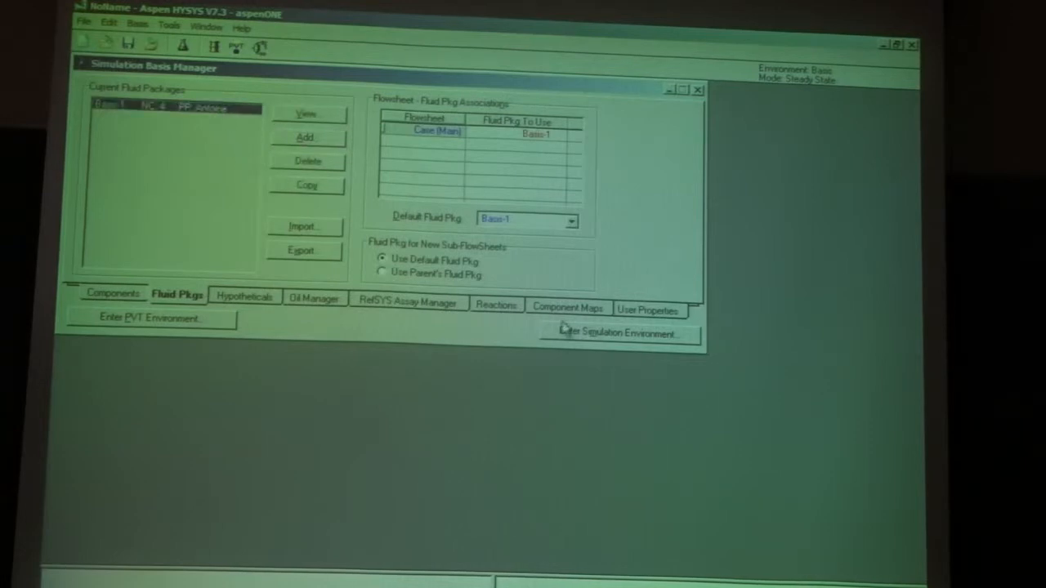
{"action": "left_click", "coordinate": [619, 334]}
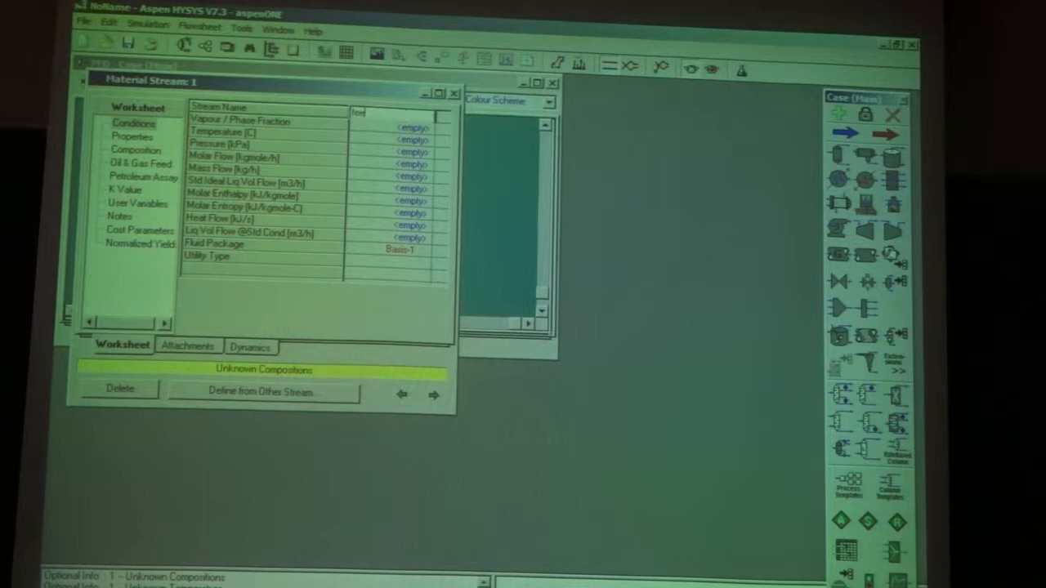
Name the stream 'feed' with vapour fraction 0, 101.3 kPa and 10 kgmole/h.
{"action": "type", "text": "feed"}
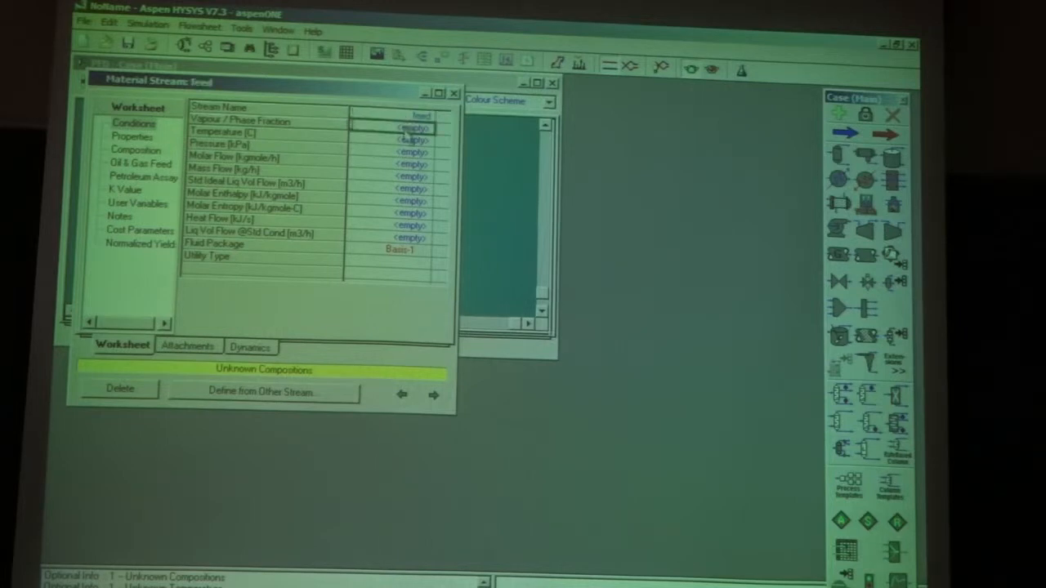
{"action": "left_click", "coordinate": [400, 121]}
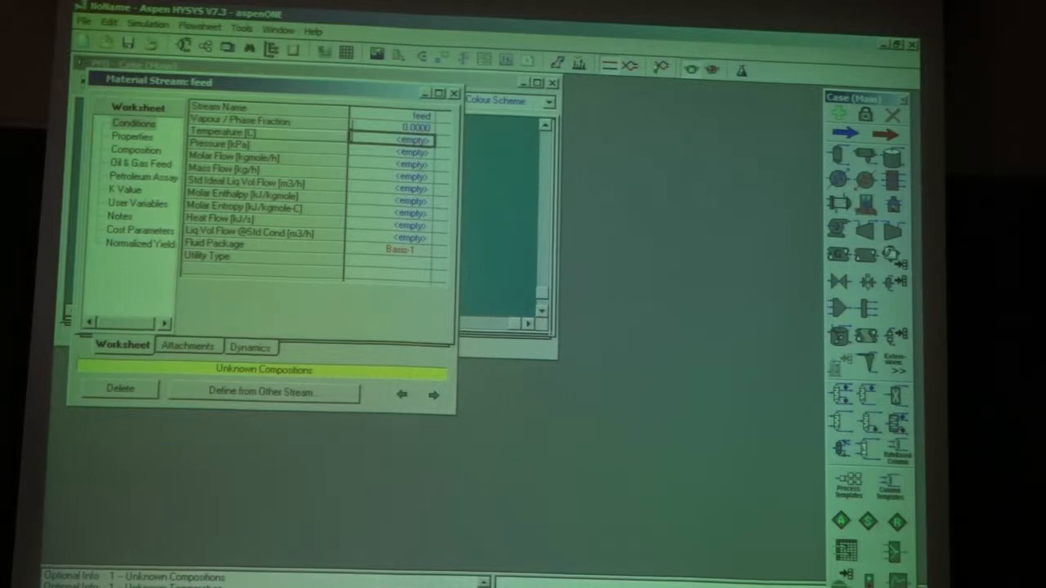
{"action": "left_click", "coordinate": [408, 157]}
{"action": "type", "text": "10"}
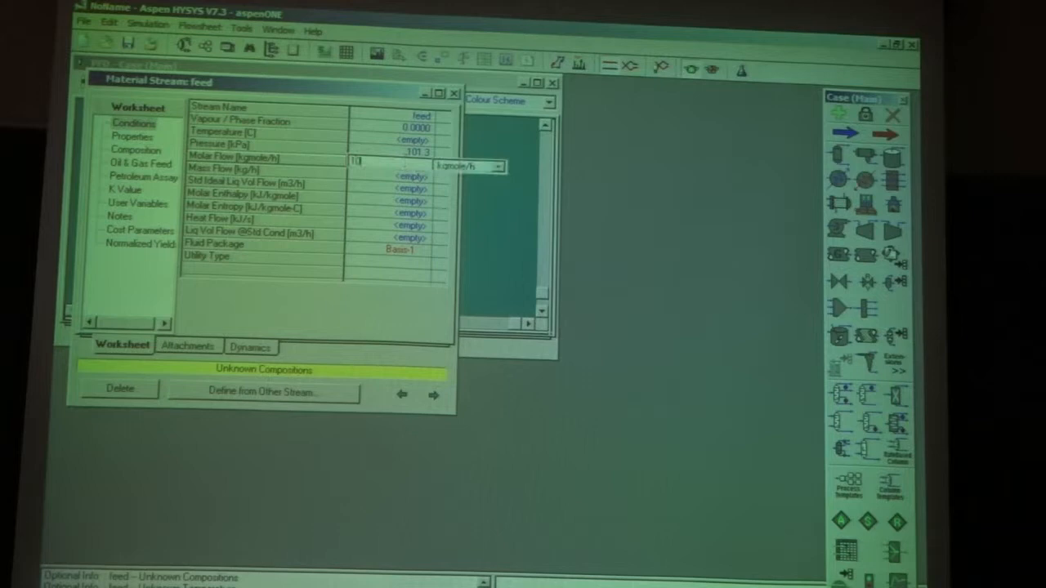
{"action": "key", "text": "Return"}
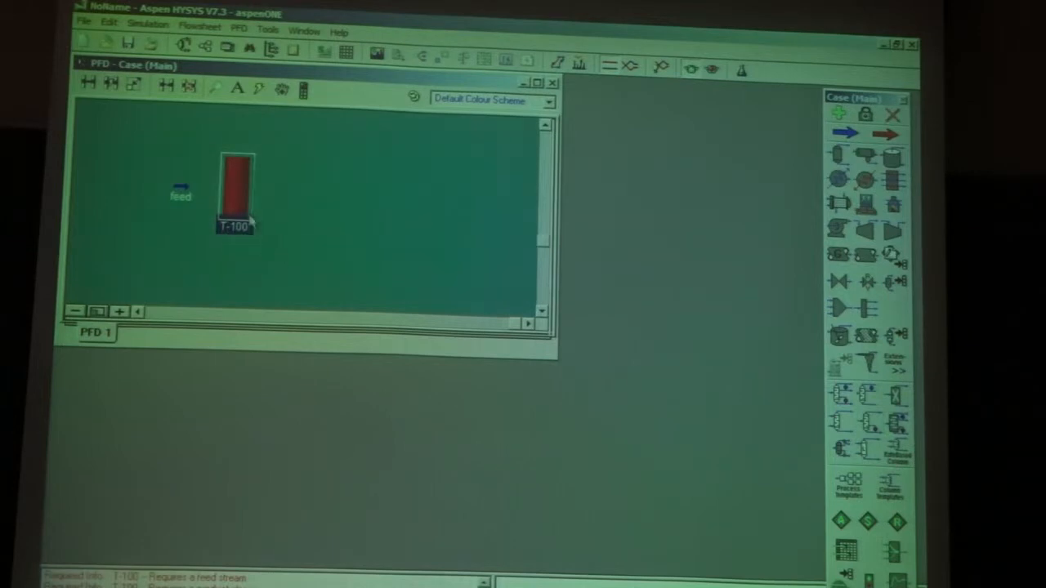
Connect T-100 to feed with outlets C, D, R, B and a liquid top product.
{"action": "double_click", "coordinate": [235, 192]}
{"action": "type", "text": "B"}
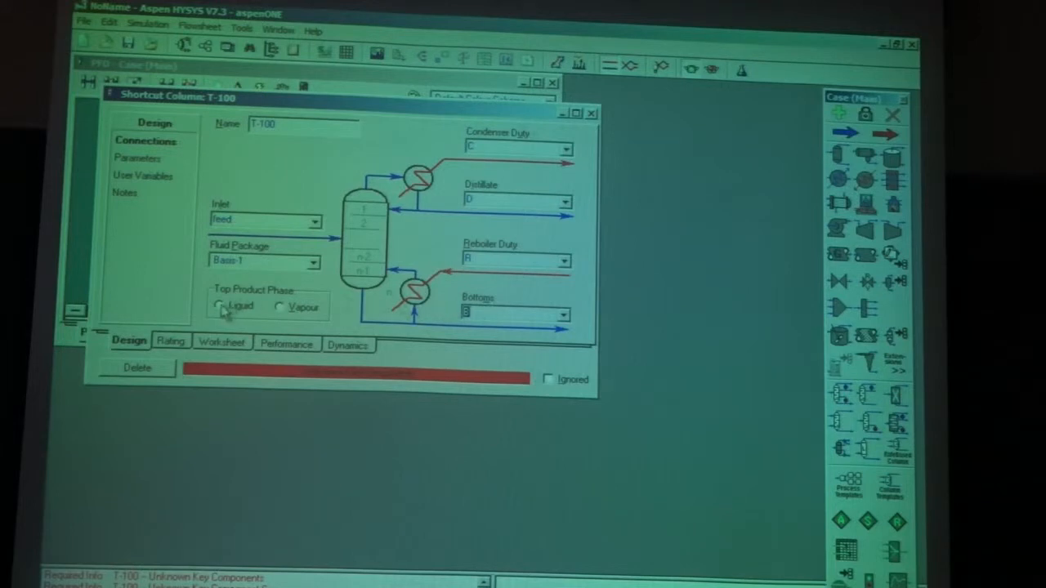
{"action": "left_click", "coordinate": [219, 306]}
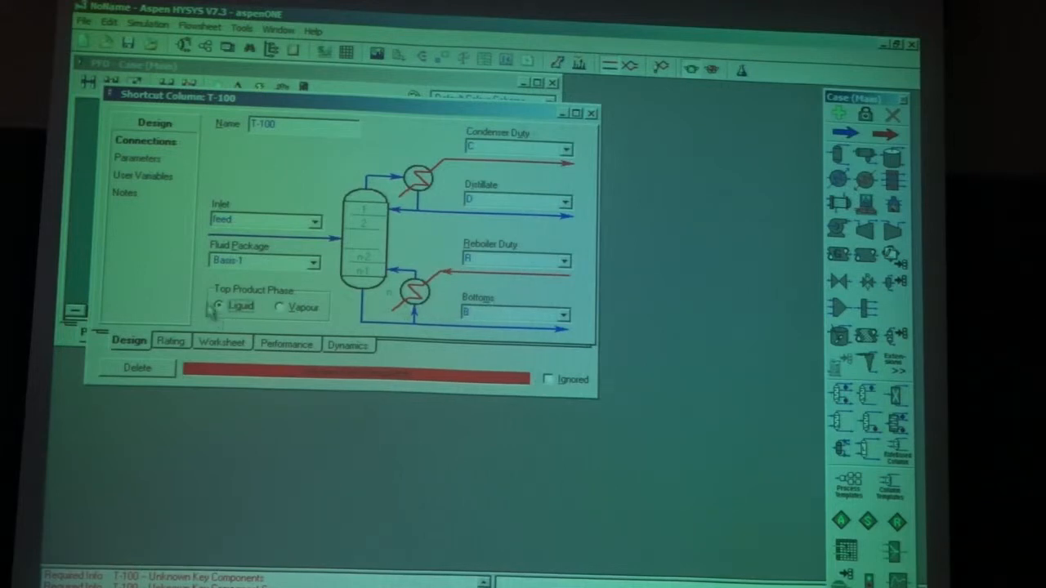
{"action": "left_click", "coordinate": [141, 158]}
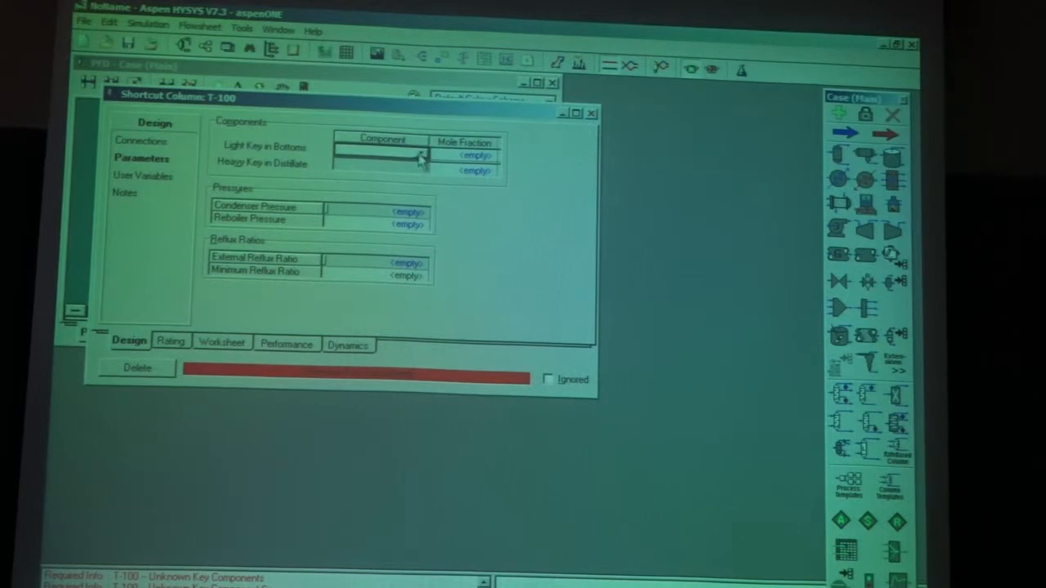
Set Ethanol and 2-Butanol keys, 101 kPa reboiler pressure, and view tray performance.
{"action": "left_click", "coordinate": [419, 156]}
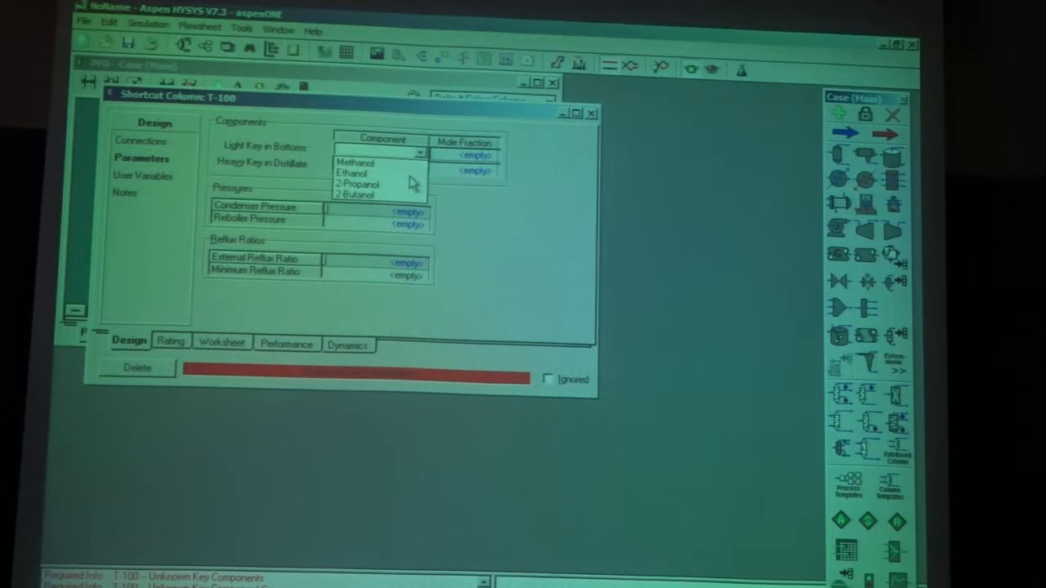
{"action": "left_click", "coordinate": [352, 173]}
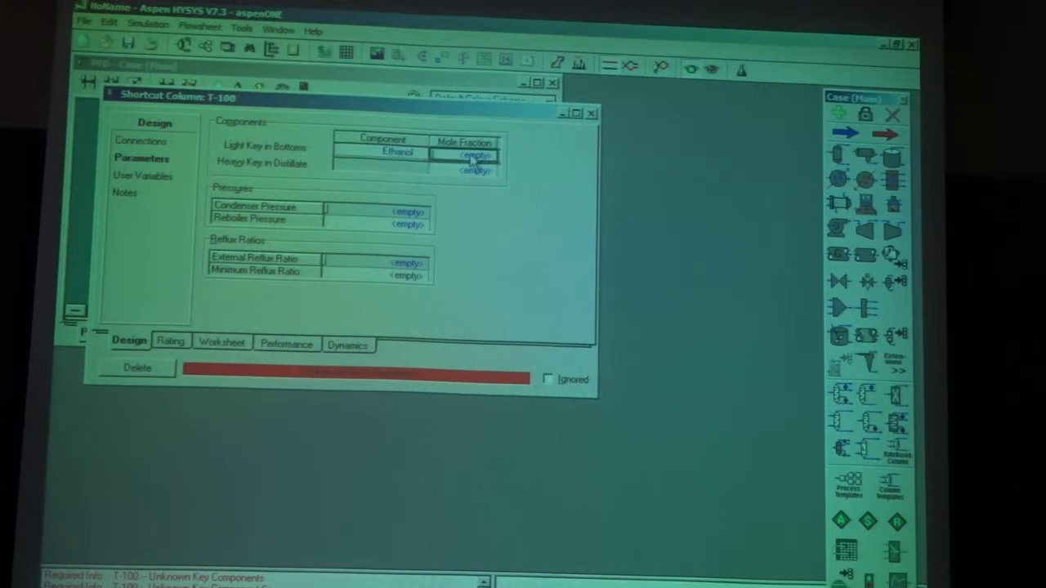
{"action": "type", "text": "0.1"}
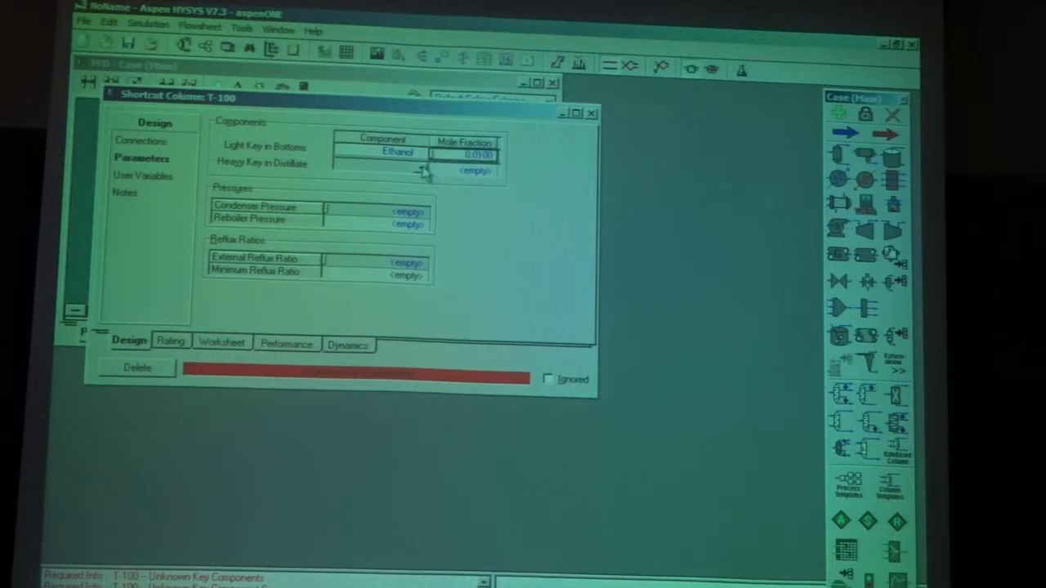
{"action": "left_click", "coordinate": [419, 167]}
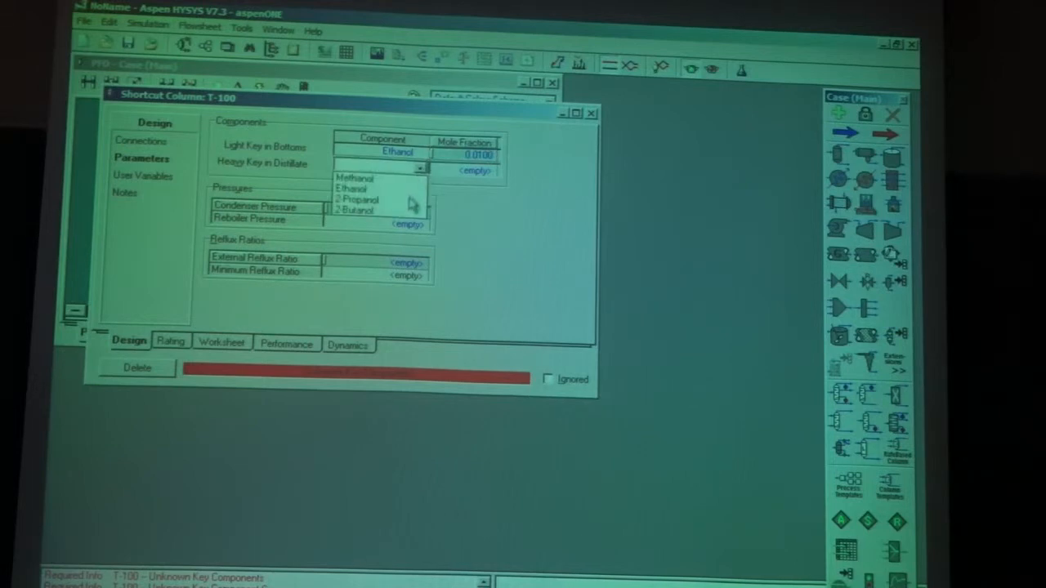
{"action": "left_click", "coordinate": [355, 210]}
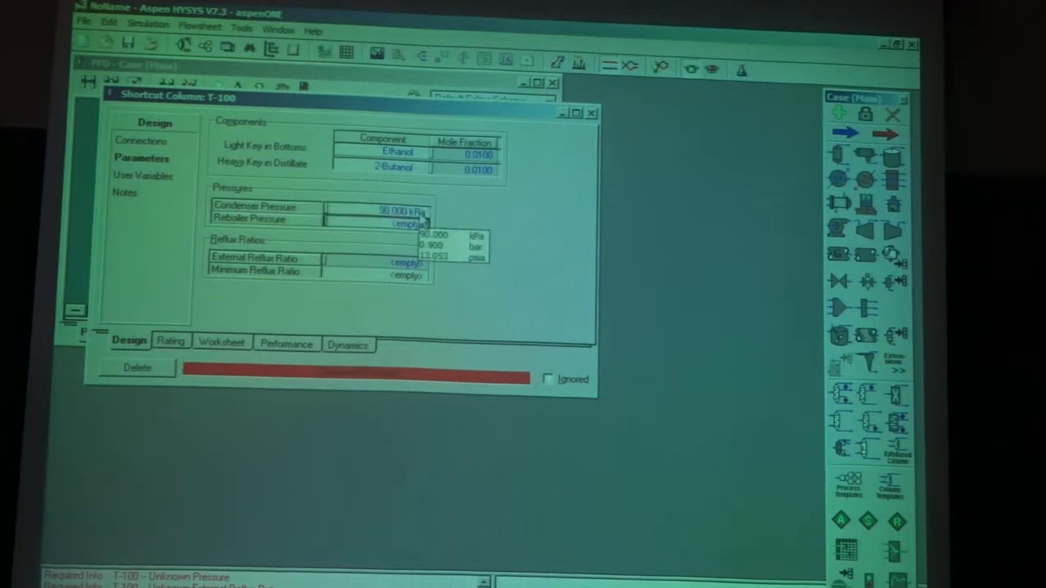
{"action": "type", "text": "101.000 kPa"}
{"action": "left_click", "coordinate": [376, 261]}
{"action": "type", "text": "2.000"}
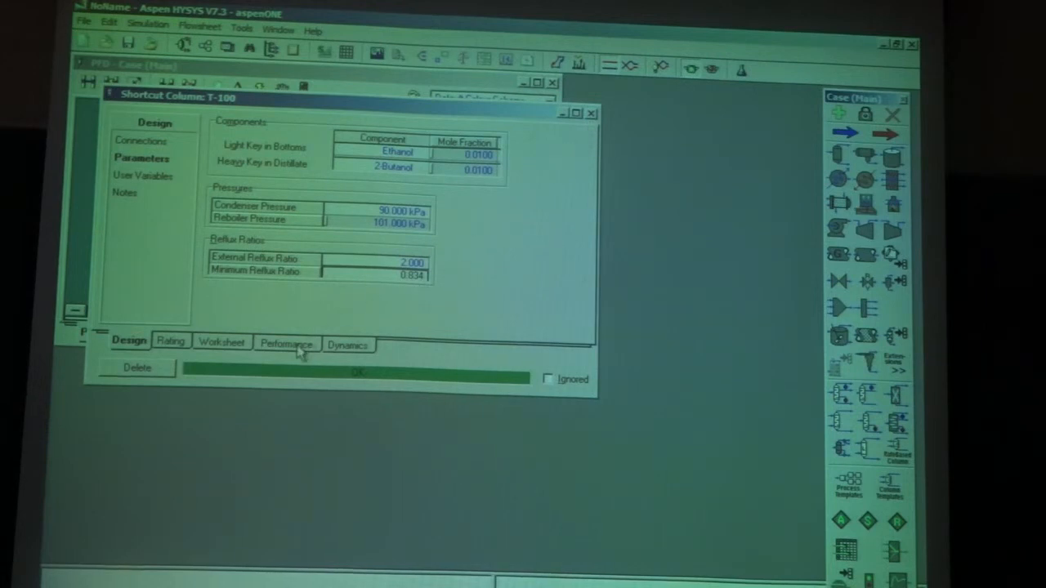
{"action": "left_click", "coordinate": [286, 343]}
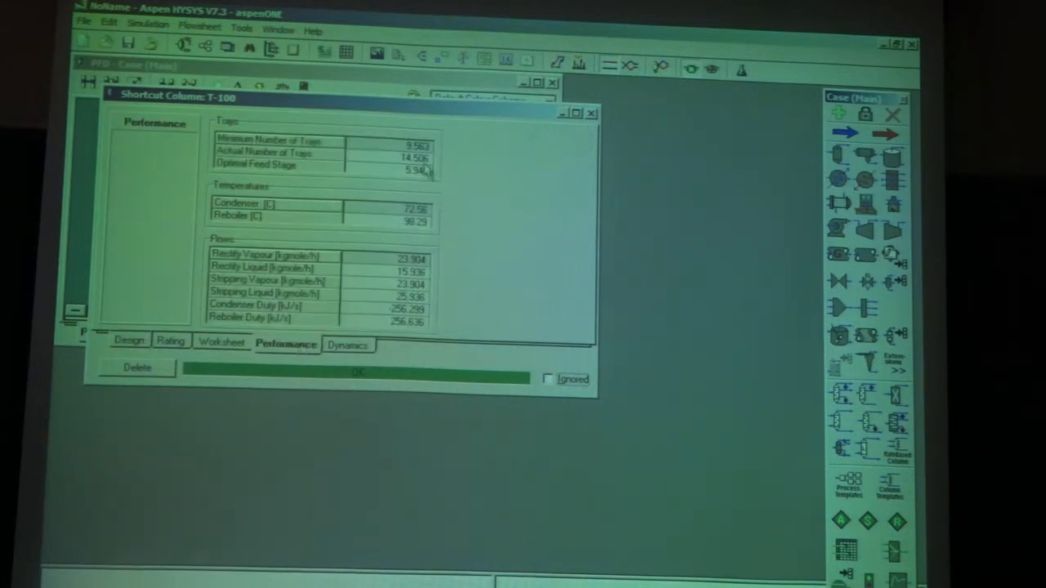